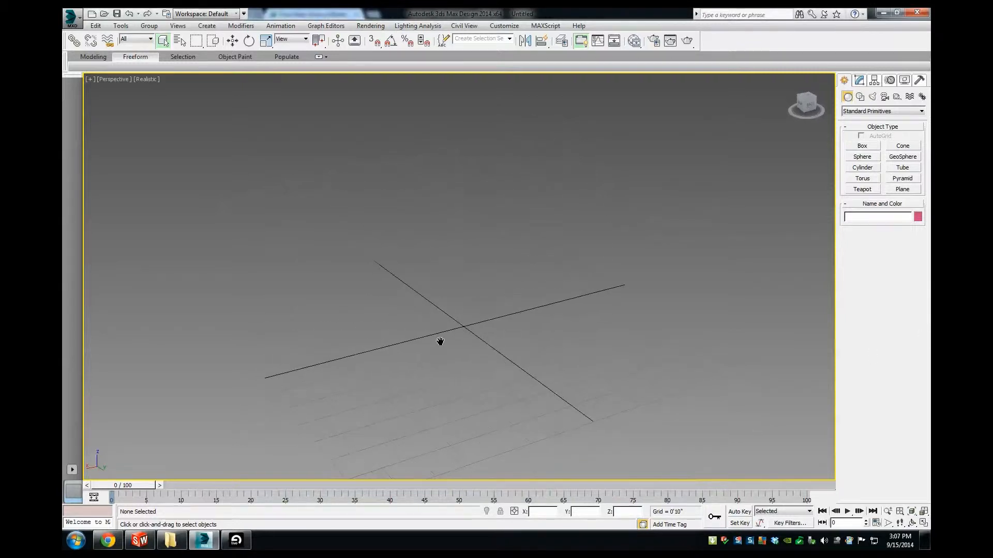
- Draw a standard Cylinder primitive on the grid
{"action": "left_click_drag", "start_coordinate": [440, 341], "coordinate": [492, 284]}
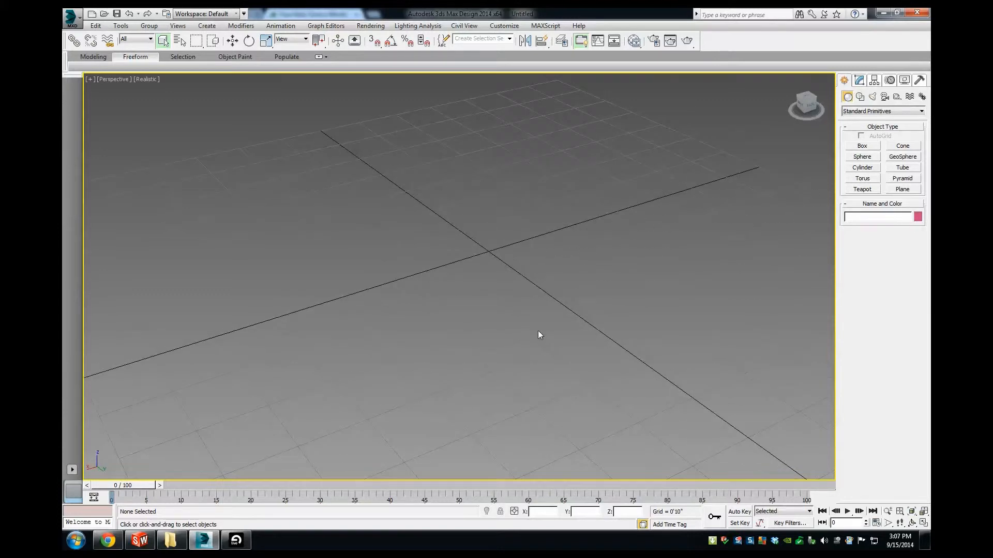
{"action": "left_click_drag", "start_coordinate": [538, 335], "coordinate": [505, 352]}
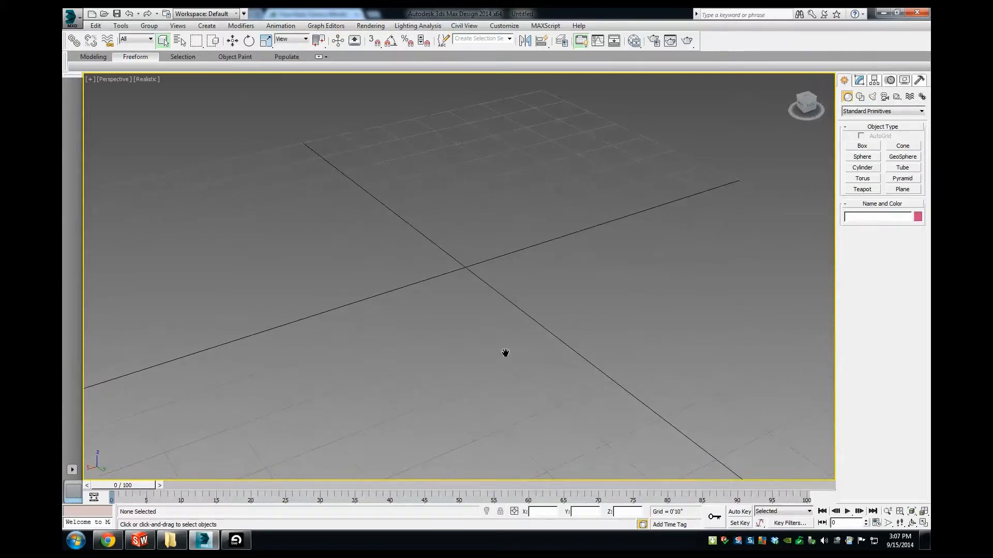
{"action": "left_click_drag", "start_coordinate": [505, 352], "coordinate": [487, 347]}
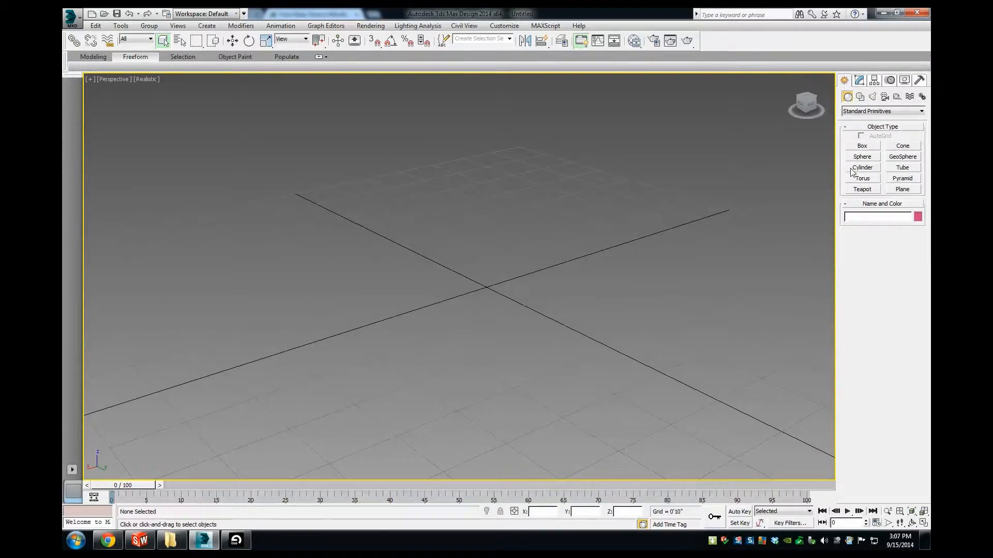
{"action": "left_click", "coordinate": [862, 167]}
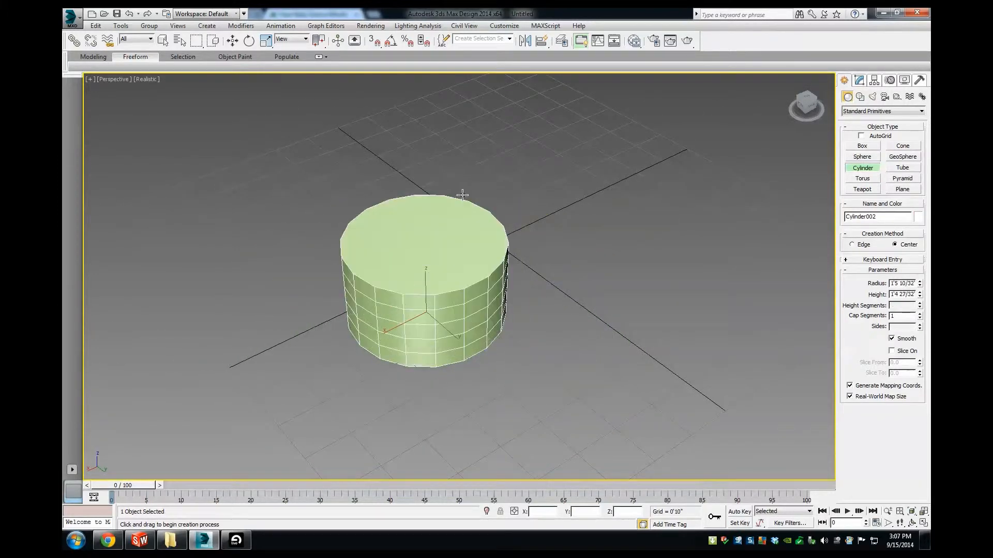
{"action": "left_click_drag", "start_coordinate": [462, 193], "coordinate": [439, 118]}
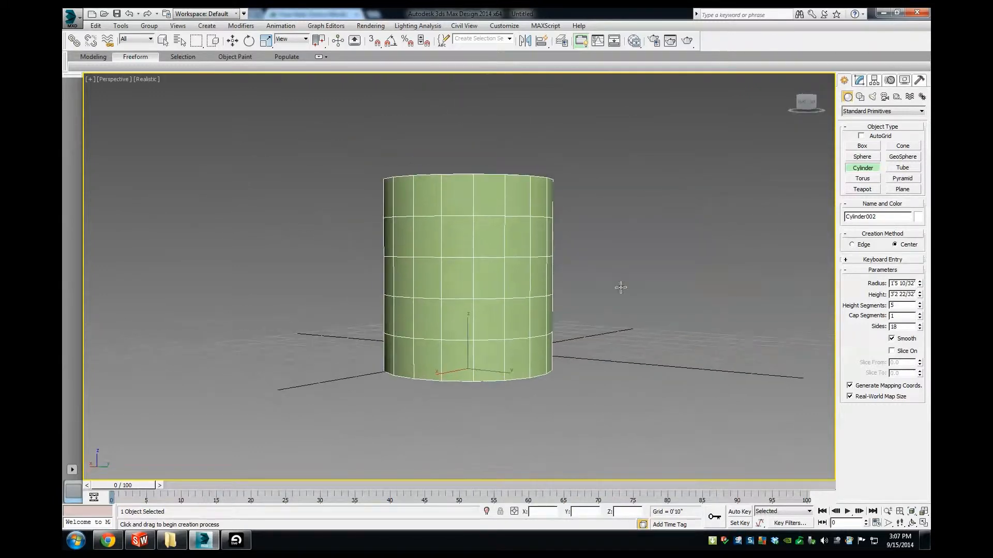
- Set the cylinder to 3 height segments and 18 sides
{"action": "left_click", "coordinate": [902, 306]}
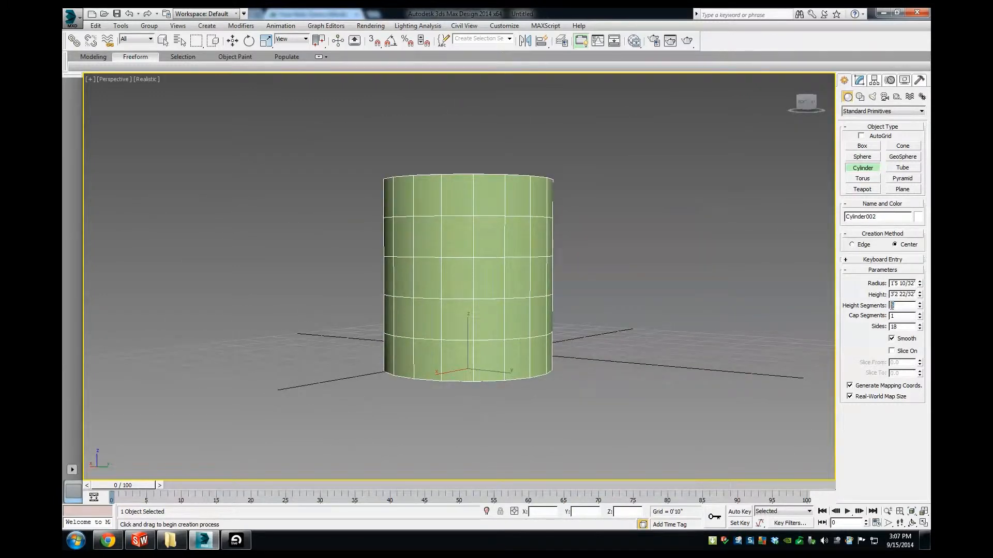
{"action": "type", "text": "10"}
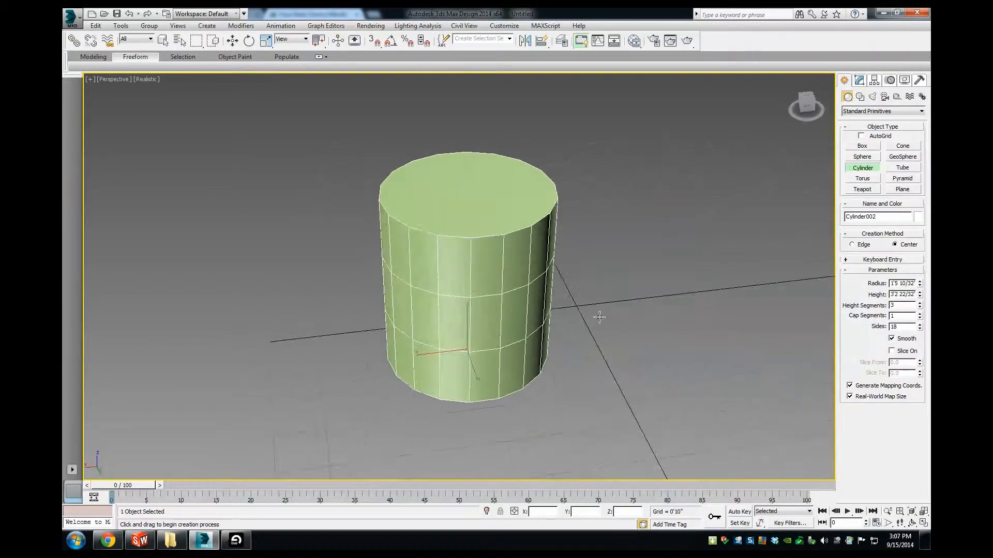
{"action": "left_click_drag", "start_coordinate": [598, 316], "coordinate": [663, 282]}
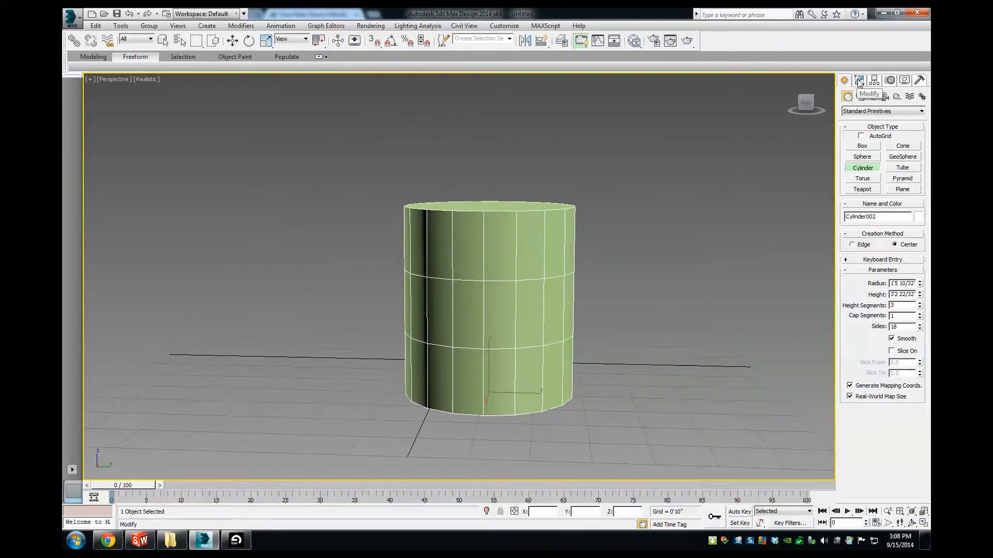
- Apply an Edit Poly modifier to the cylinder and enter Polygon sub-object mode
{"action": "left_click", "coordinate": [859, 80]}
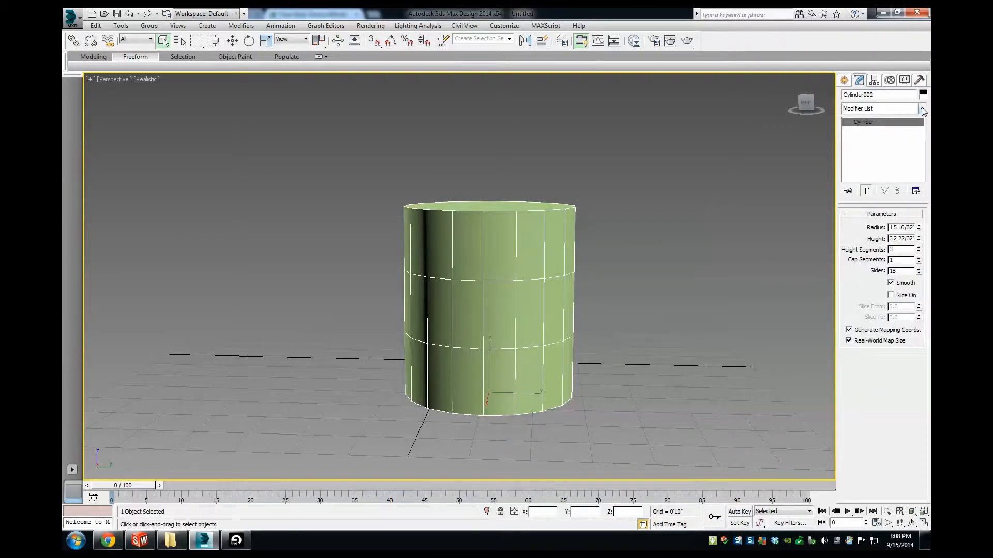
{"action": "left_click", "coordinate": [922, 108]}
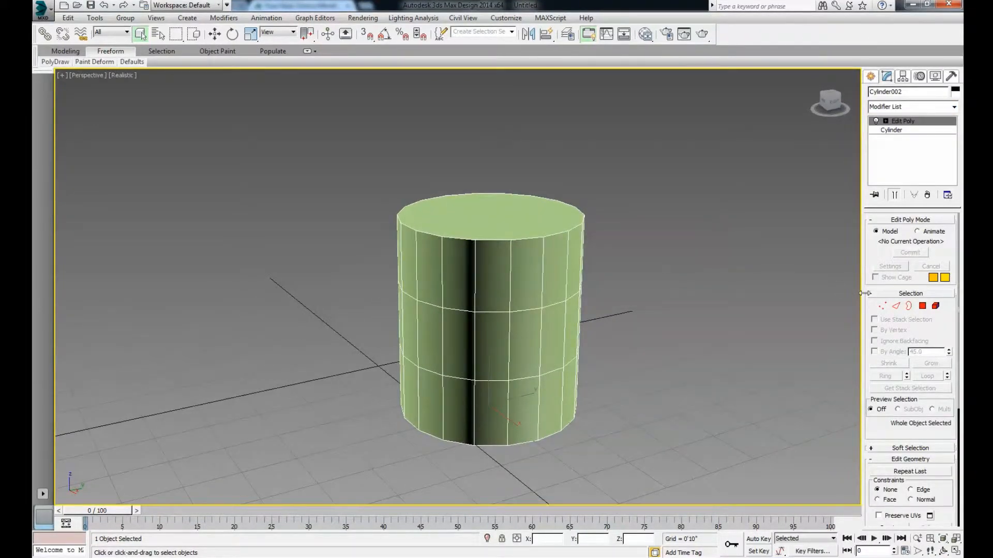
{"action": "left_click", "coordinate": [895, 306]}
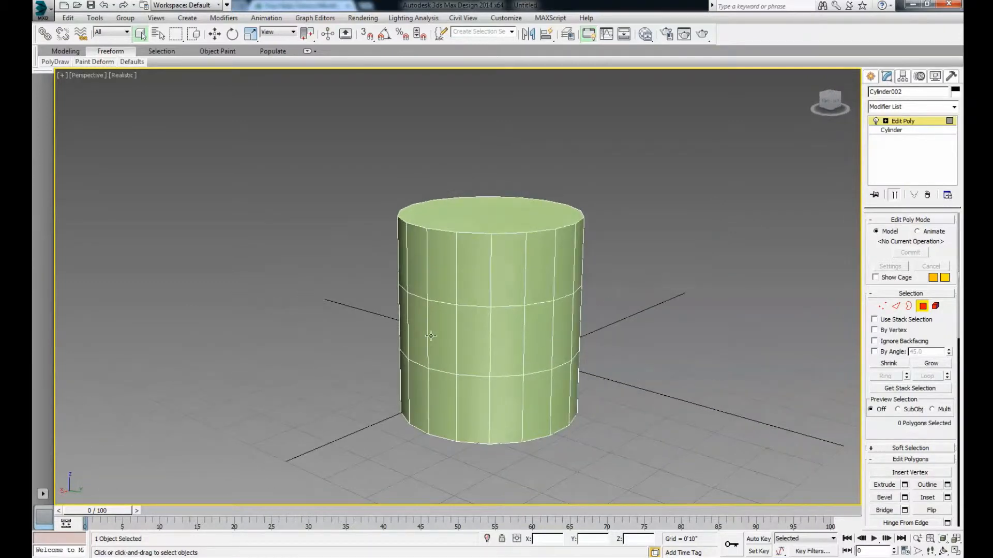
{"action": "mouse_move", "coordinate": [921, 306]}
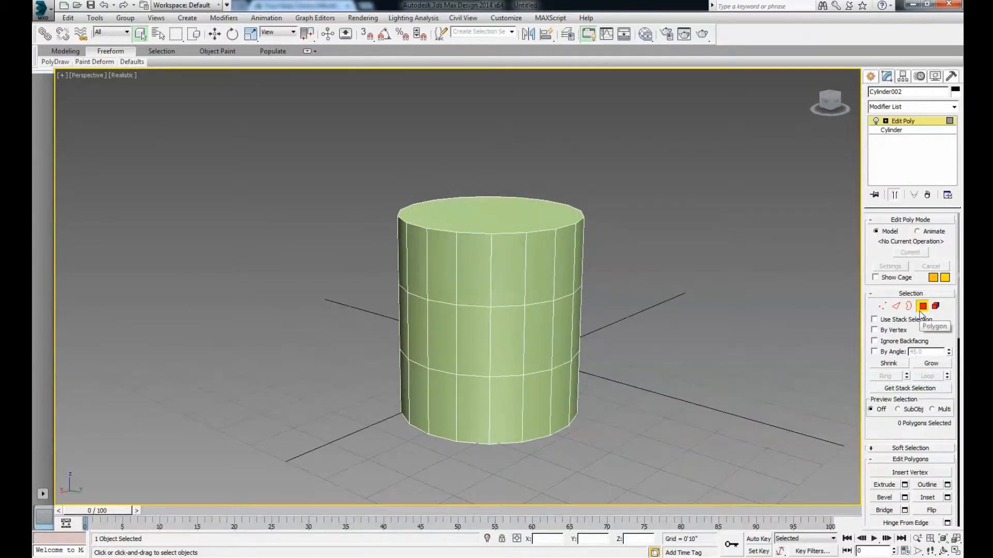
- Re-enter Polygon mode and pick one face on the cylinder's middle band
{"action": "left_click", "coordinate": [923, 306]}
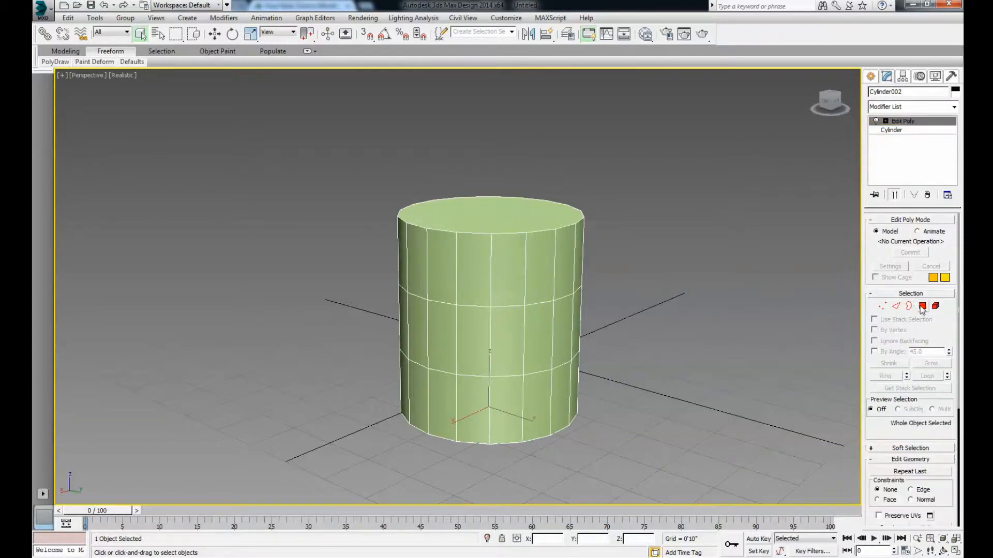
{"action": "left_click", "coordinate": [922, 307]}
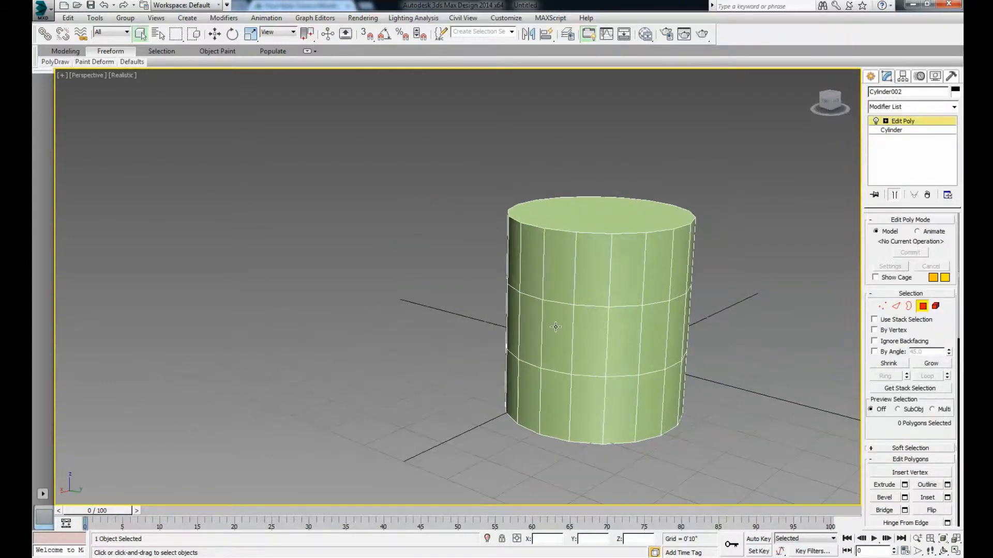
{"action": "left_click", "coordinate": [554, 342]}
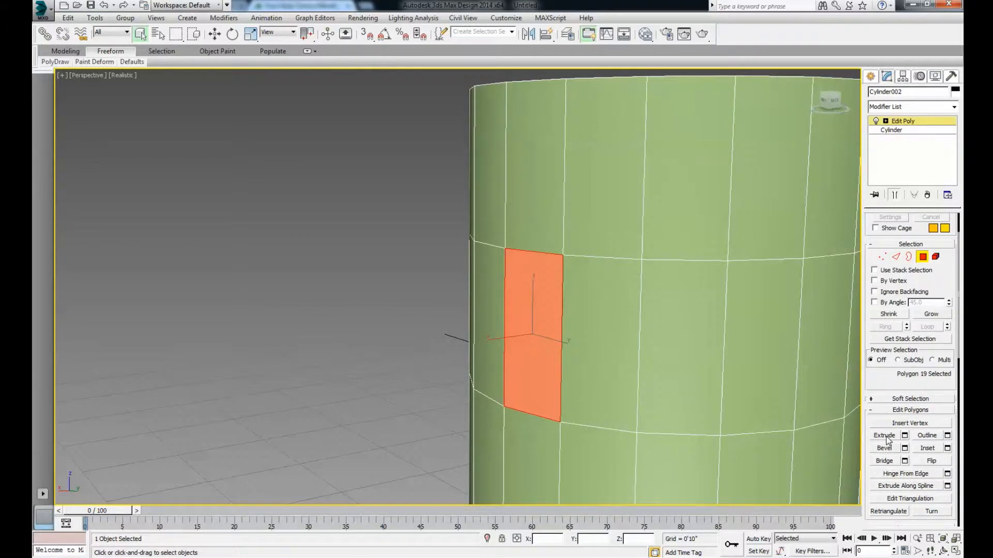
{"action": "mouse_move", "coordinate": [905, 435]}
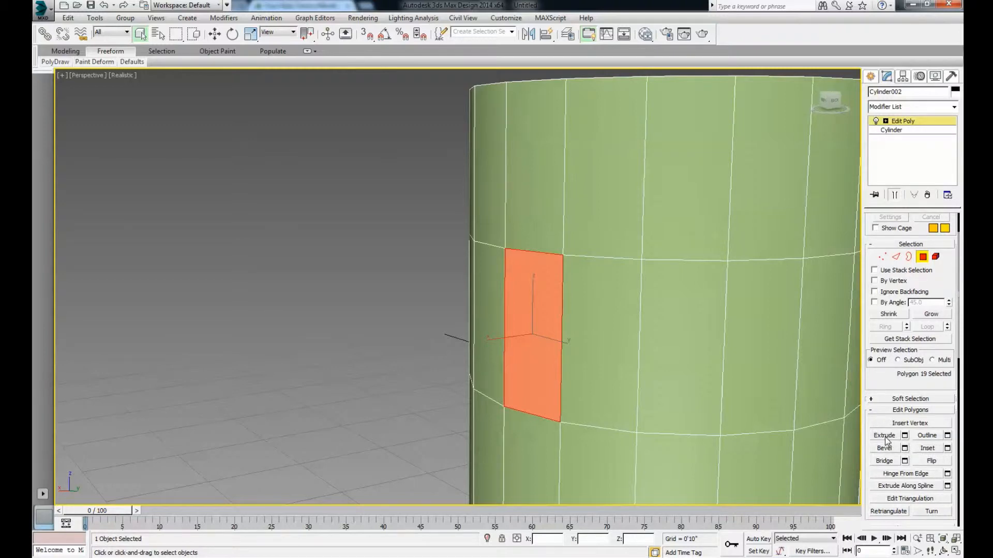
- Extrude the selected middle-band face outward into a protruding rectangular block
{"action": "left_click", "coordinate": [884, 435]}
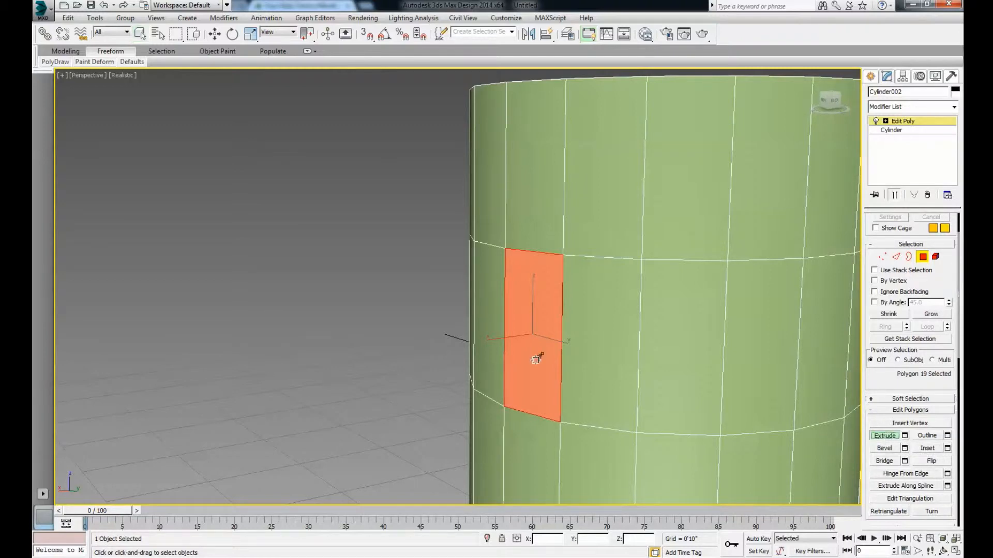
{"action": "mouse_move", "coordinate": [536, 358]}
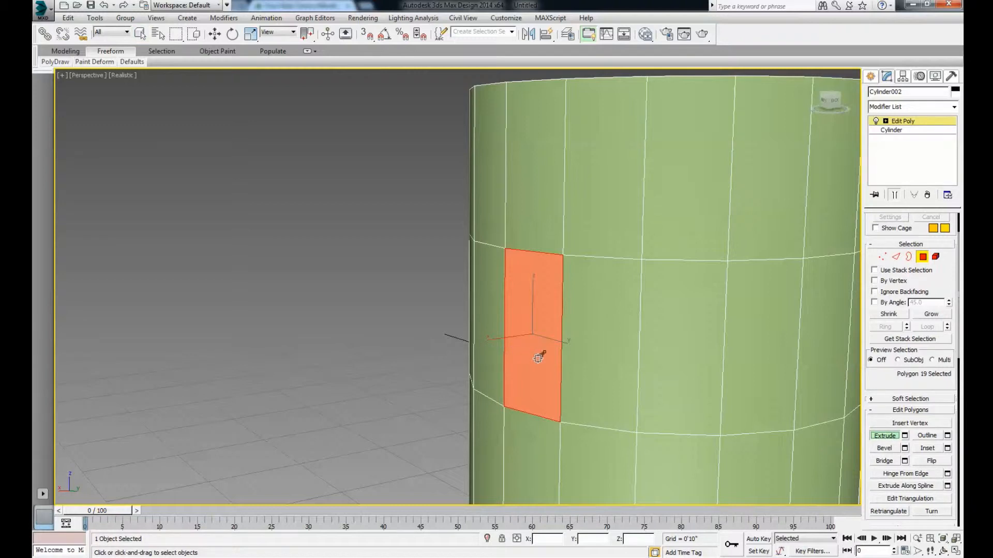
{"action": "mouse_move", "coordinate": [543, 373]}
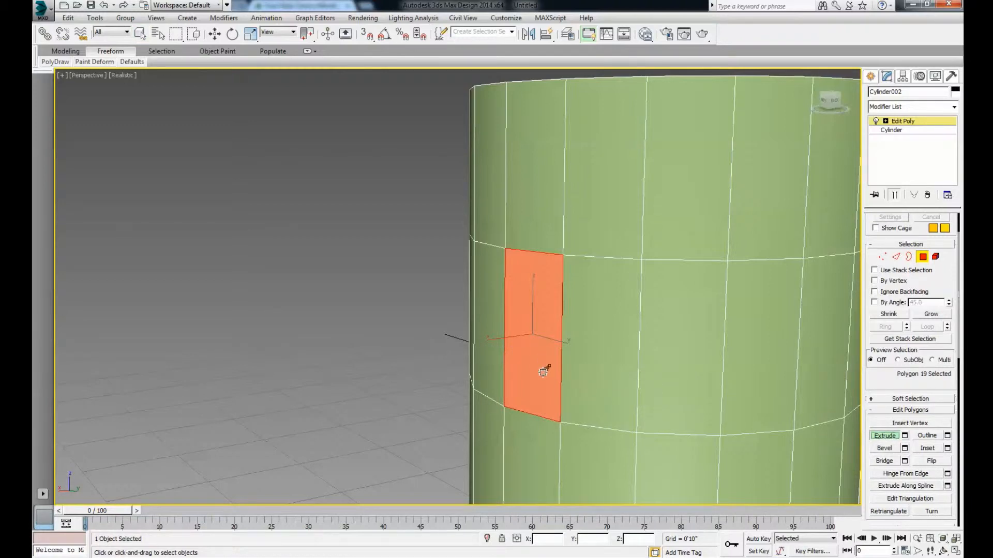
{"action": "mouse_move", "coordinate": [568, 290]}
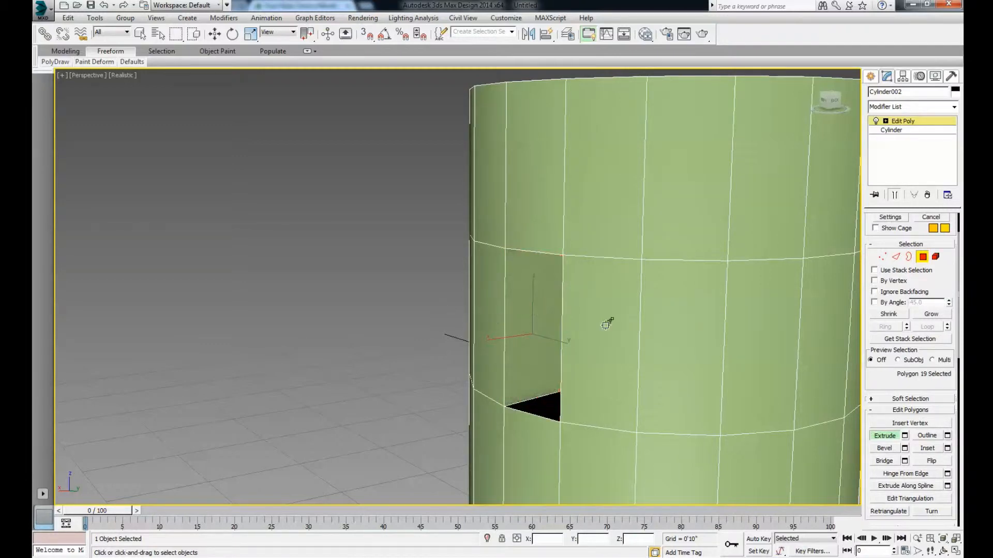
{"action": "left_click_drag", "start_coordinate": [604, 325], "coordinate": [560, 262]}
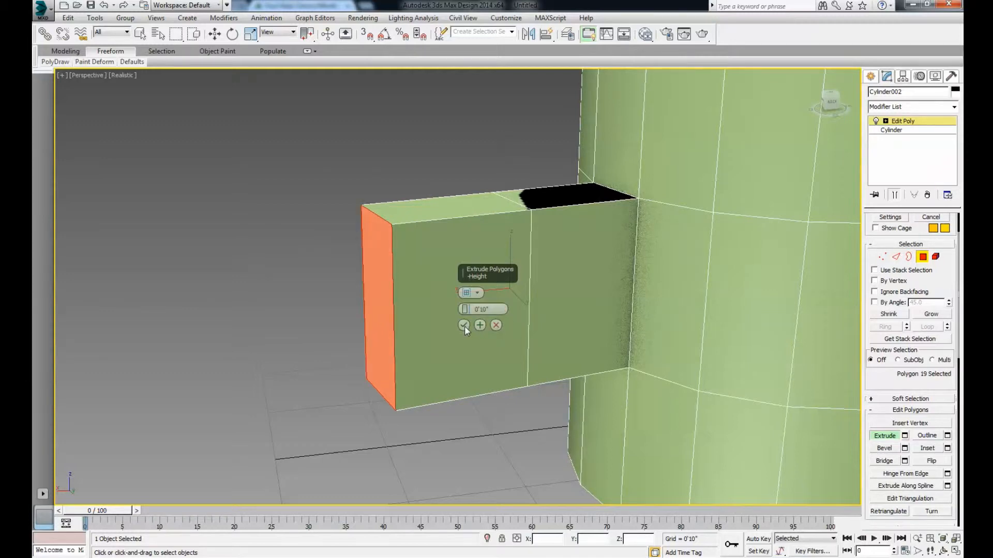
{"action": "left_click", "coordinate": [463, 325]}
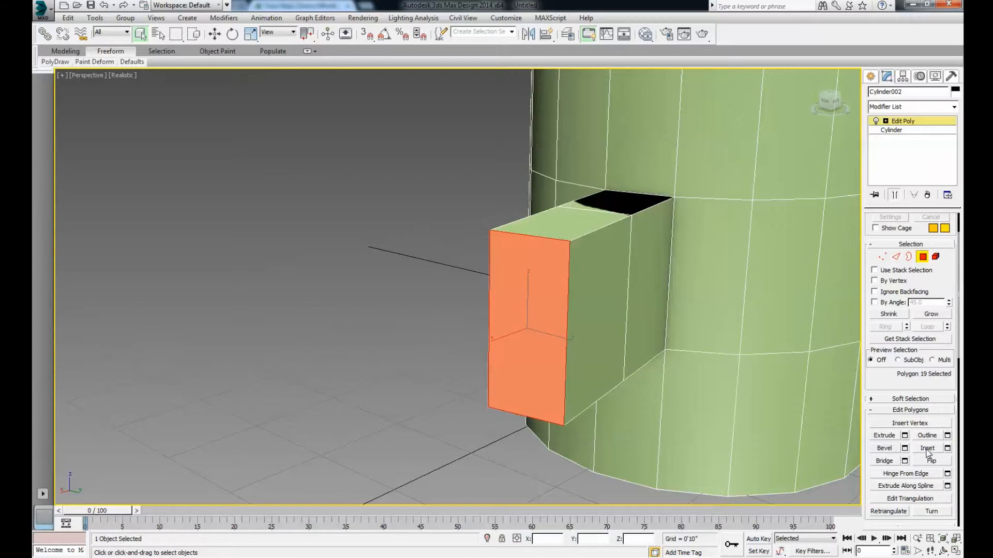
- Inset the block's end face, leaving a bordered inner panel
{"action": "left_click", "coordinate": [927, 449]}
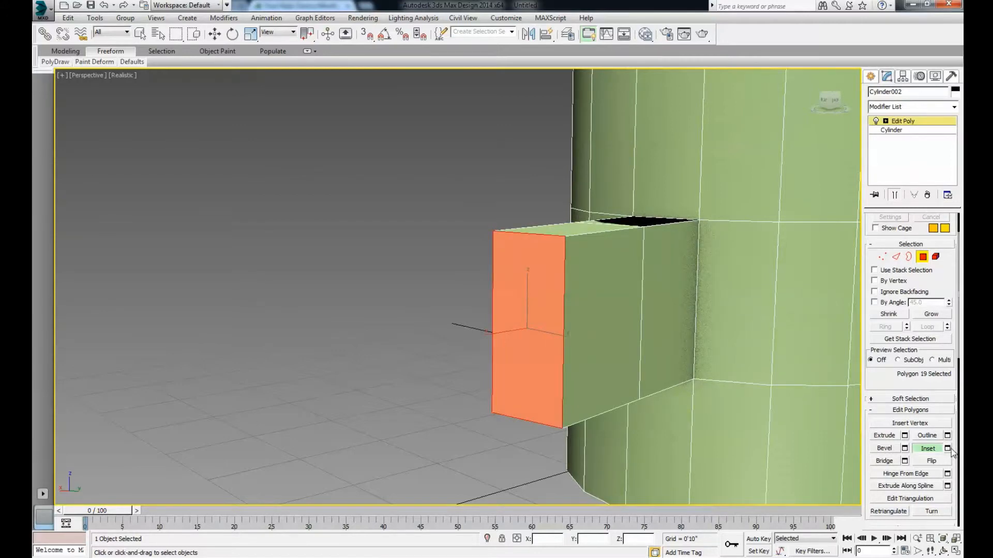
{"action": "left_click", "coordinate": [947, 448]}
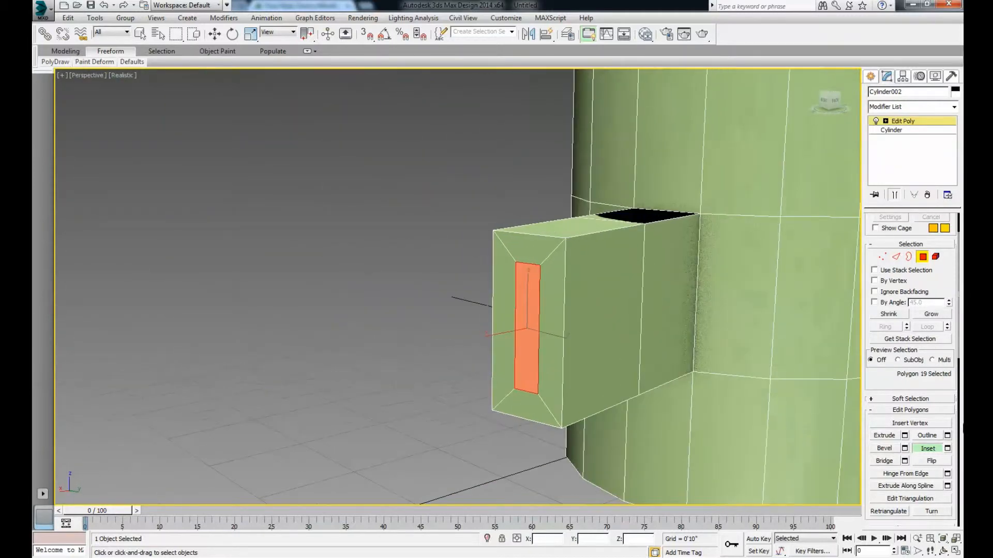
{"action": "left_click", "coordinate": [927, 449]}
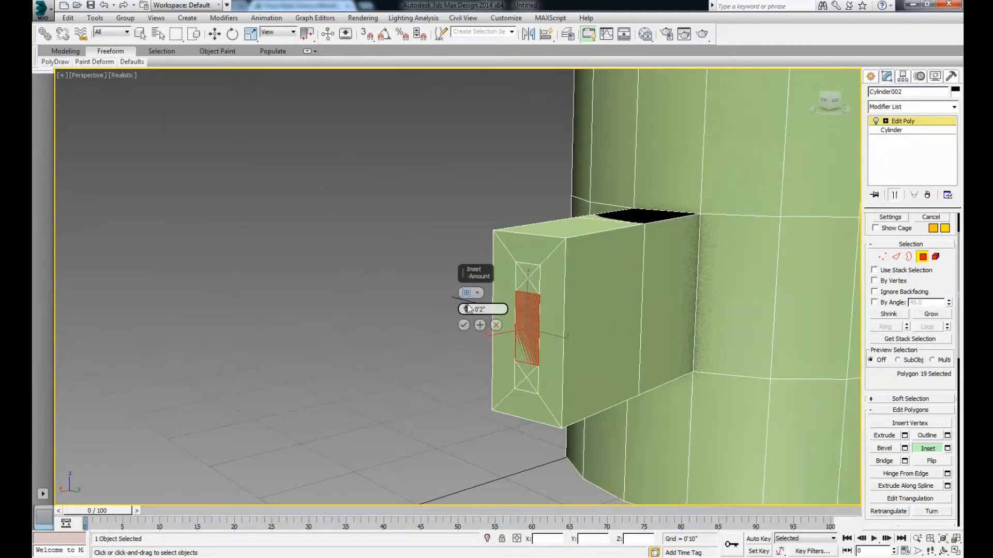
{"action": "left_click", "coordinate": [476, 293]}
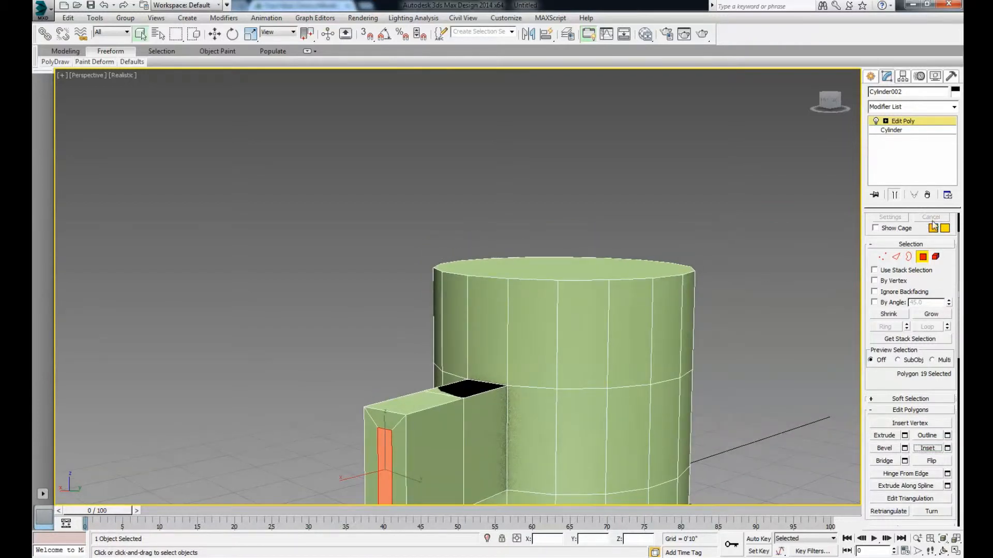
- Switch to Edge sub-object mode for selecting the top rim edges
{"action": "left_click", "coordinate": [895, 307]}
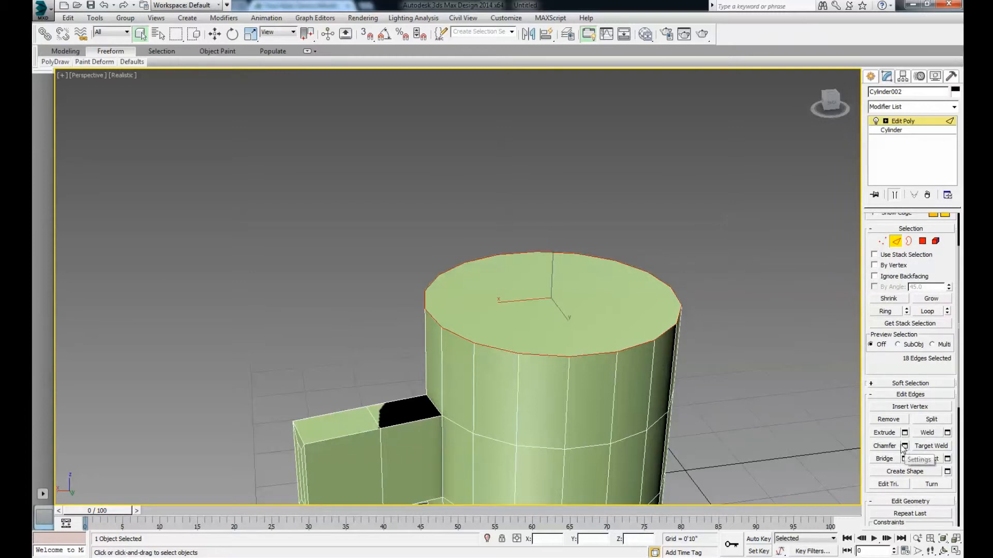
- Chamfer the 18 top rim edges, producing 36 bevelled edges
{"action": "left_click", "coordinate": [884, 446]}
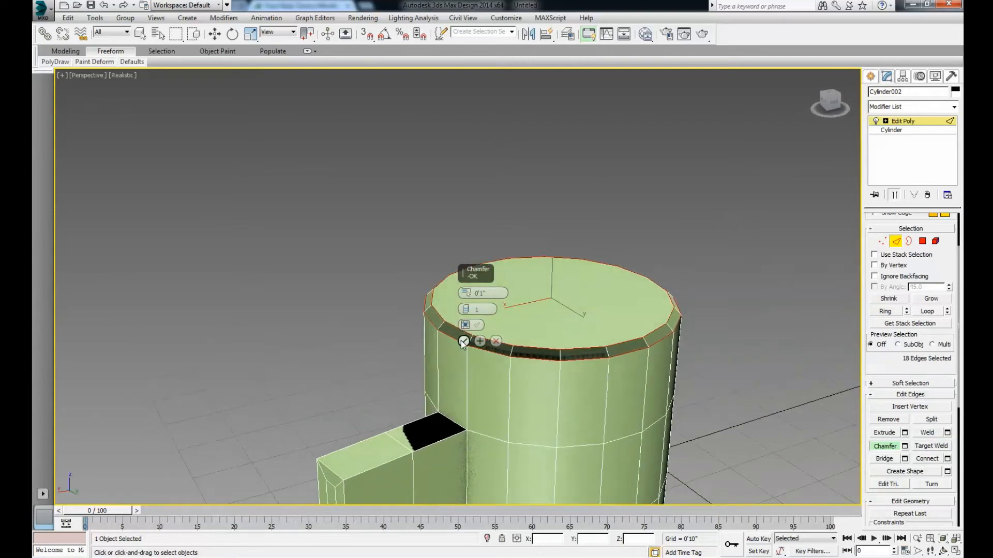
{"action": "left_click", "coordinate": [462, 341]}
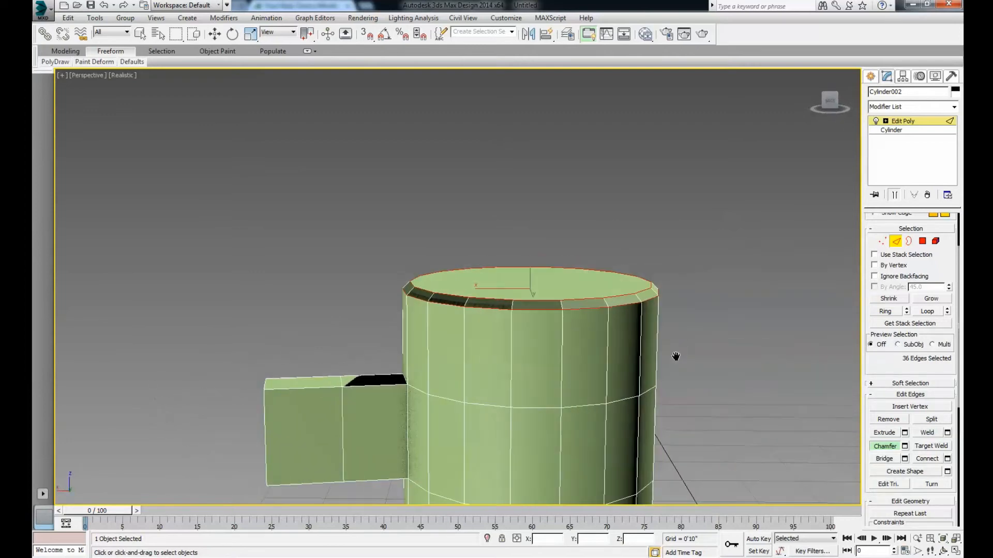